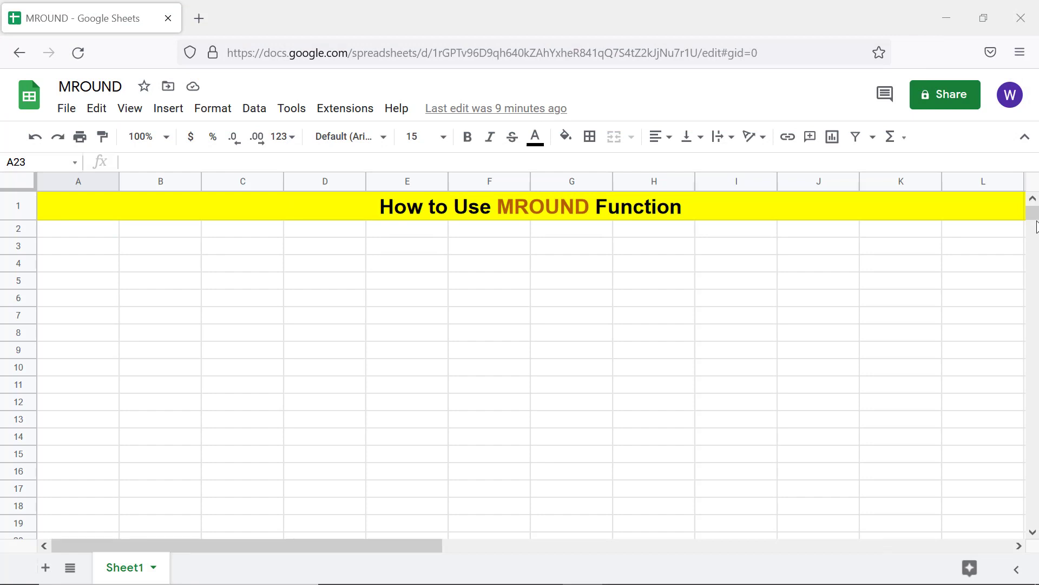
Add the syntax line =MROUND(value, factor) and an example =MROUND(51, 2) under the title
text(=MROUND(value, factor))
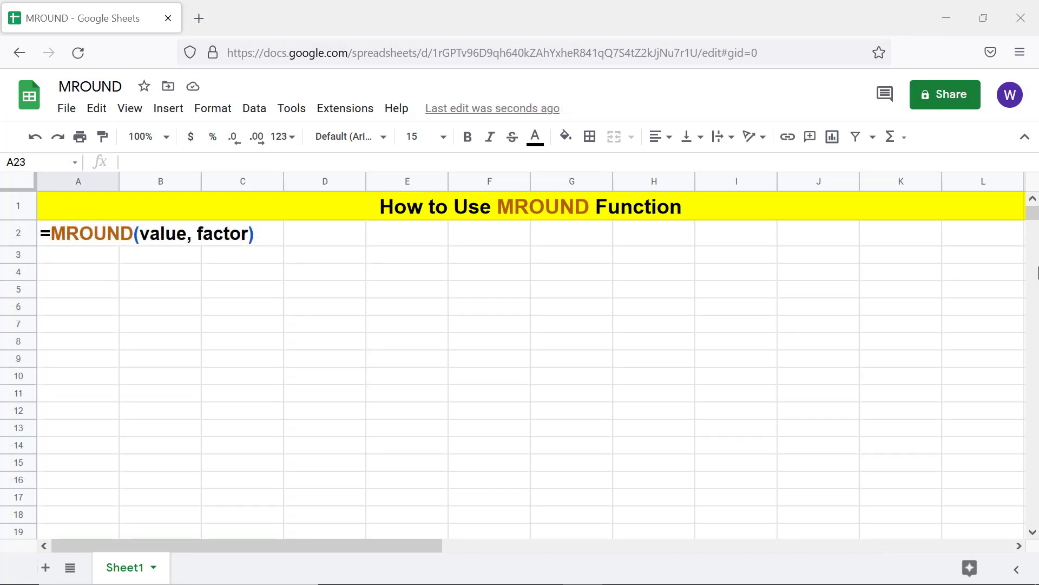
text(=MROUND(51, 2))
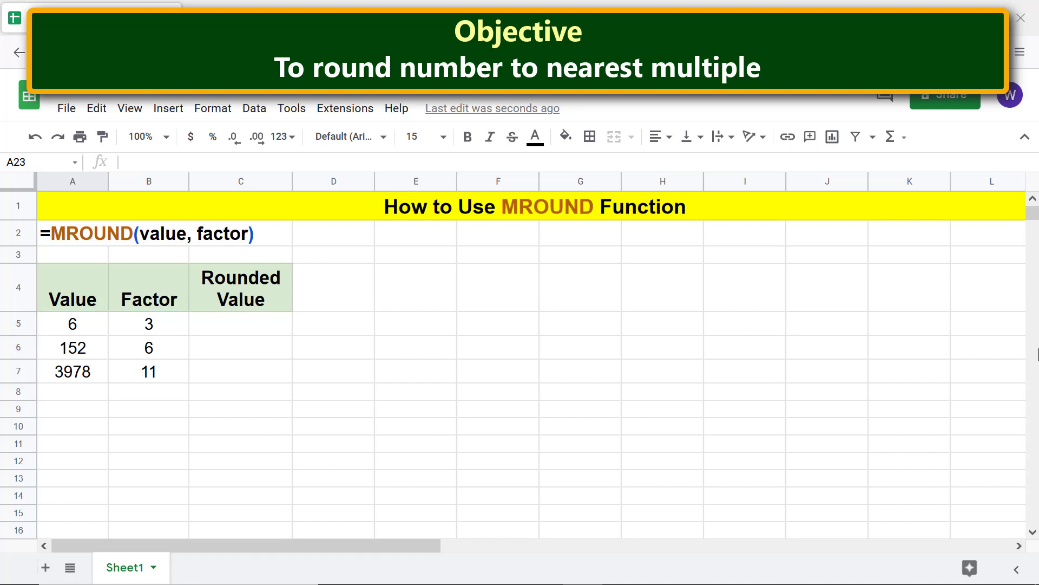
Enter =MROUND(A5, B5) in C5 so the first Rounded Value shows 6
click(241, 323)
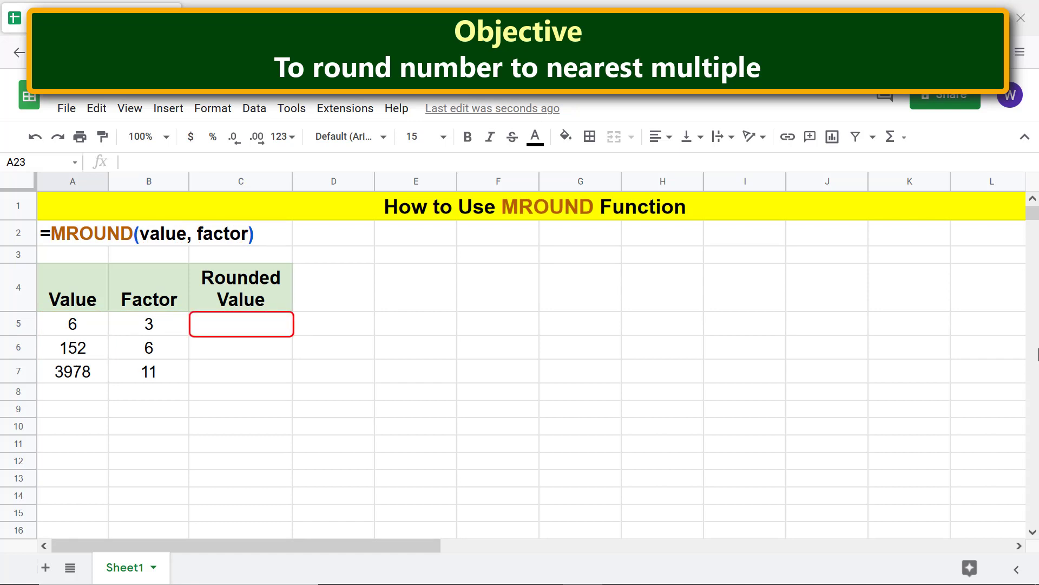
mouse_move(257, 339)
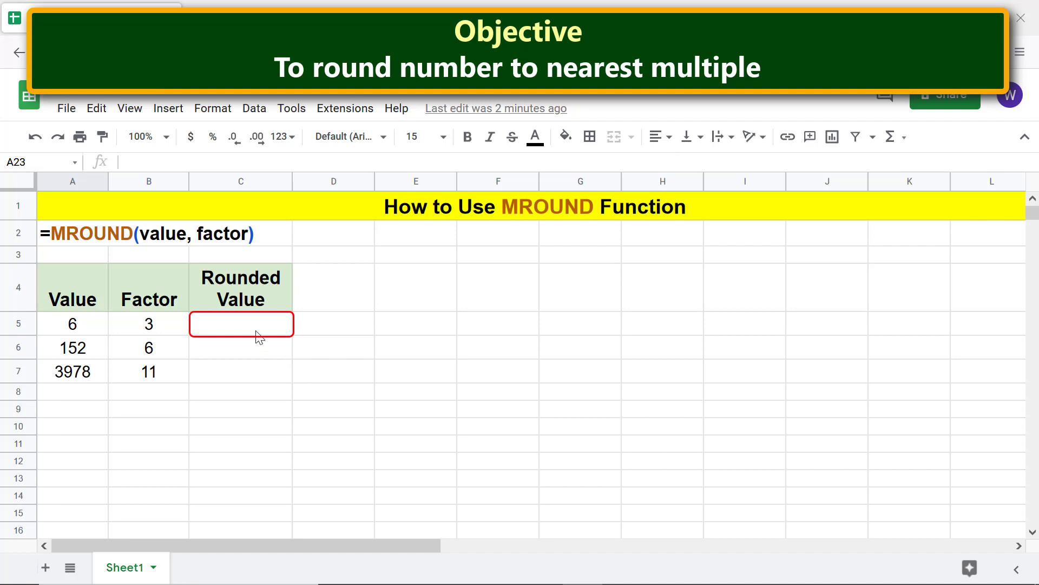
click(240, 324)
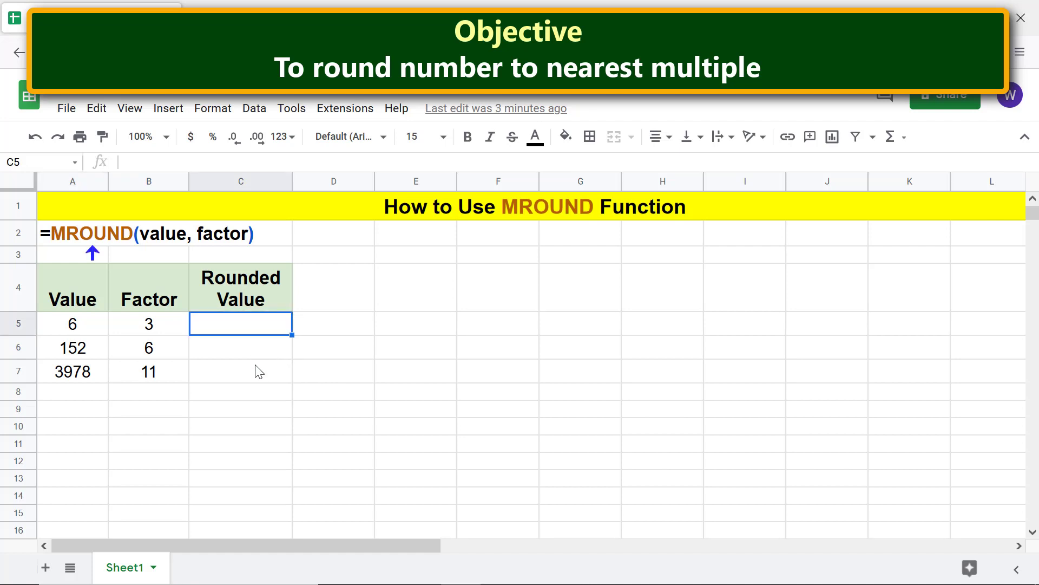
text(=)
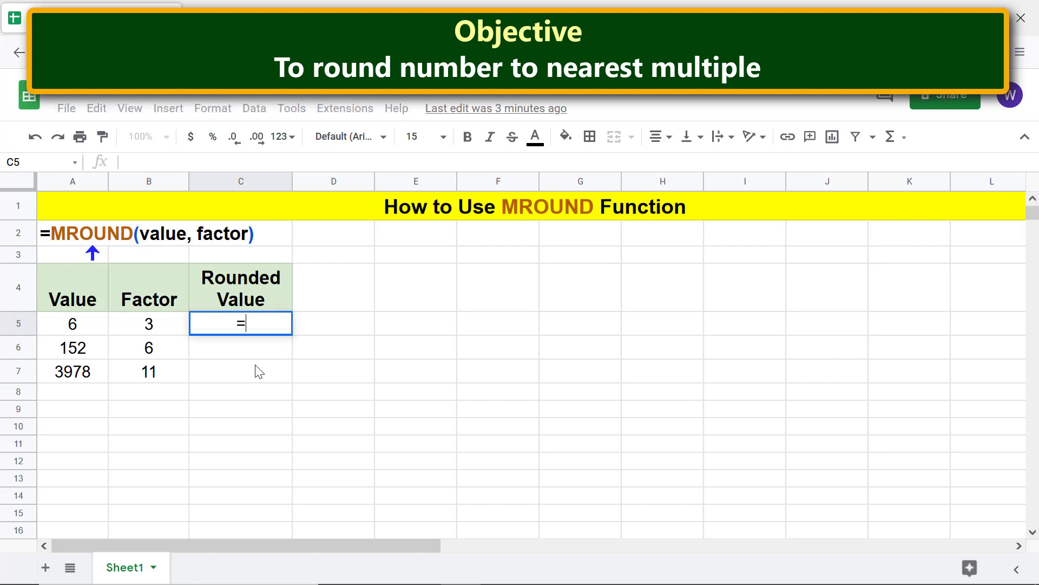
text(mr)
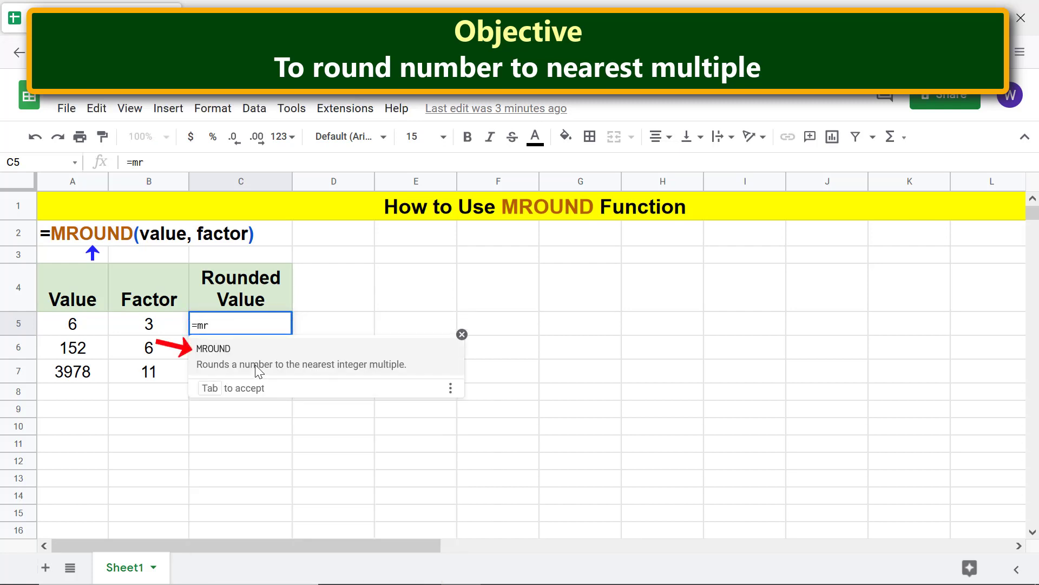
key(Tab)
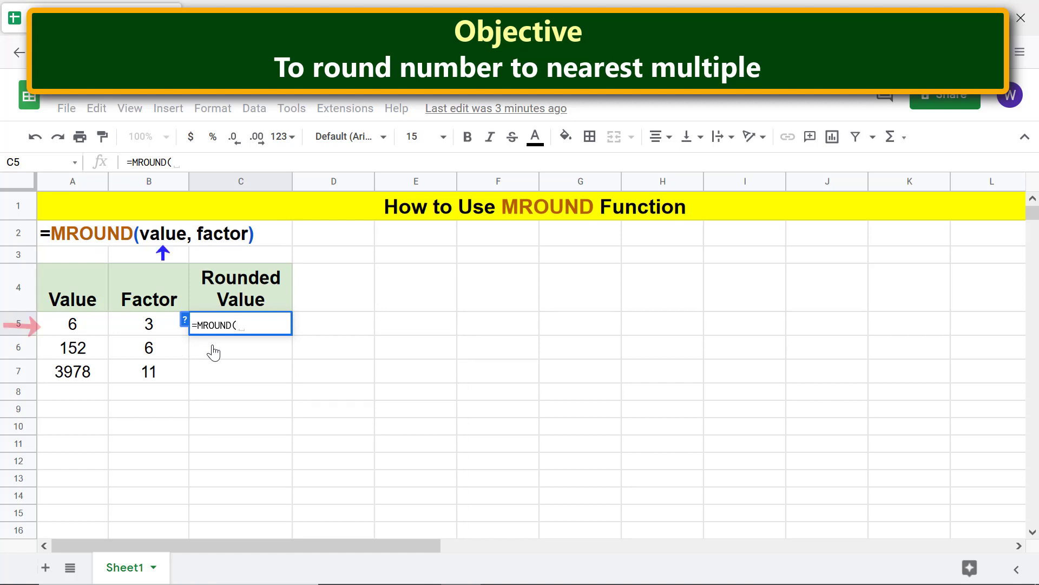
click(73, 324)
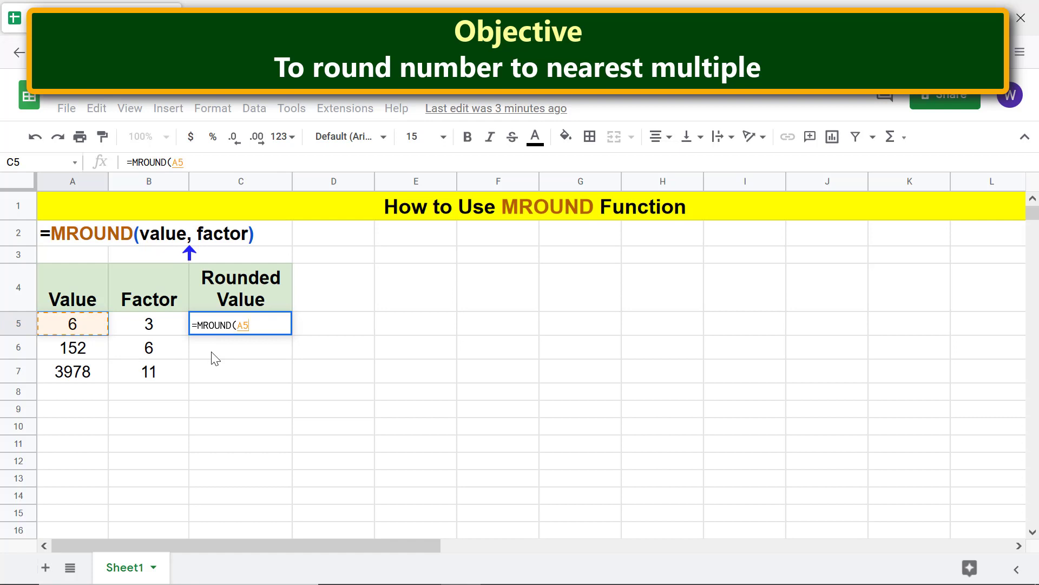
text(,)
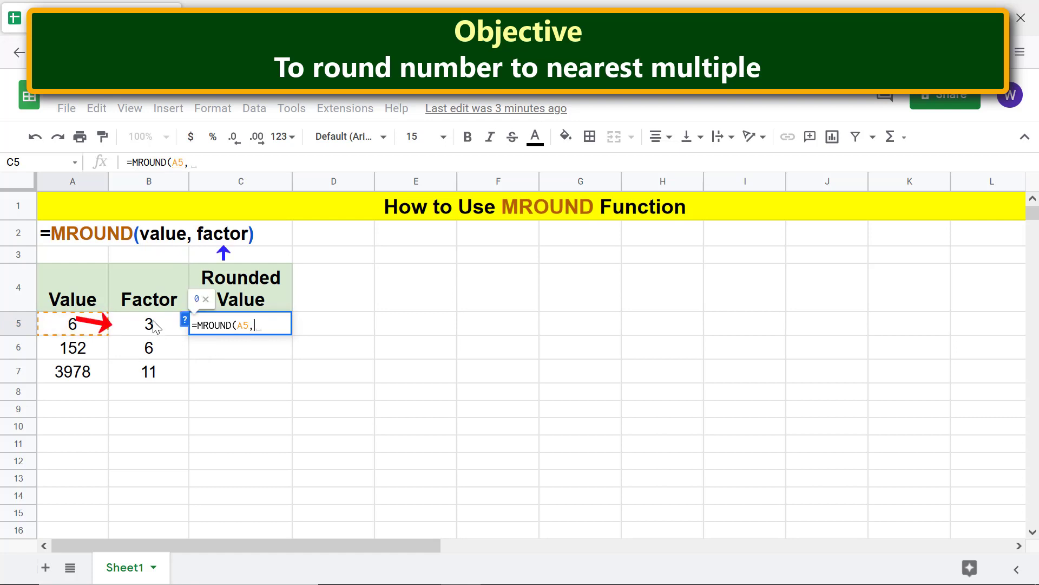
click(148, 324)
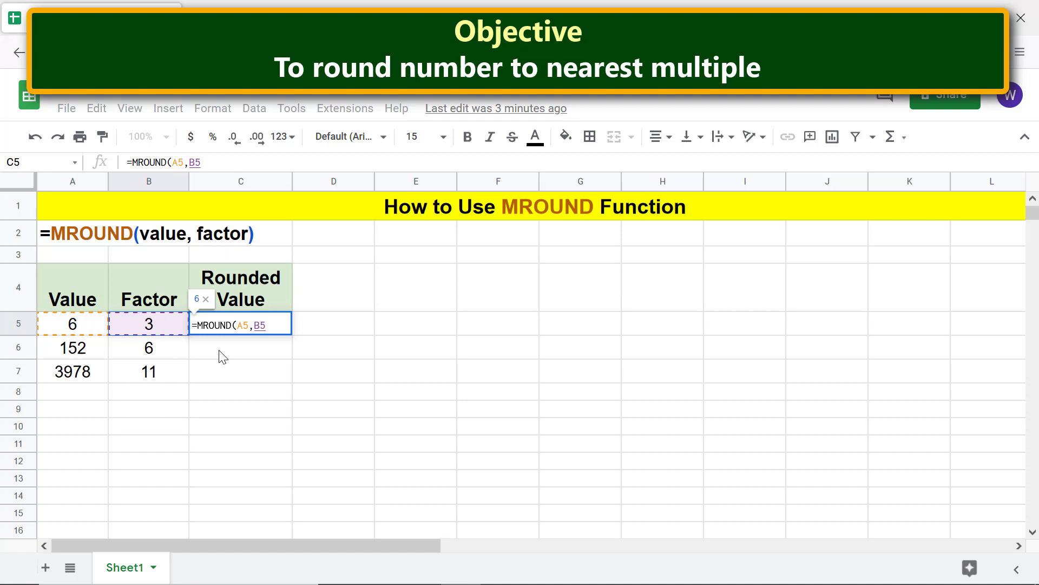
key(Enter)
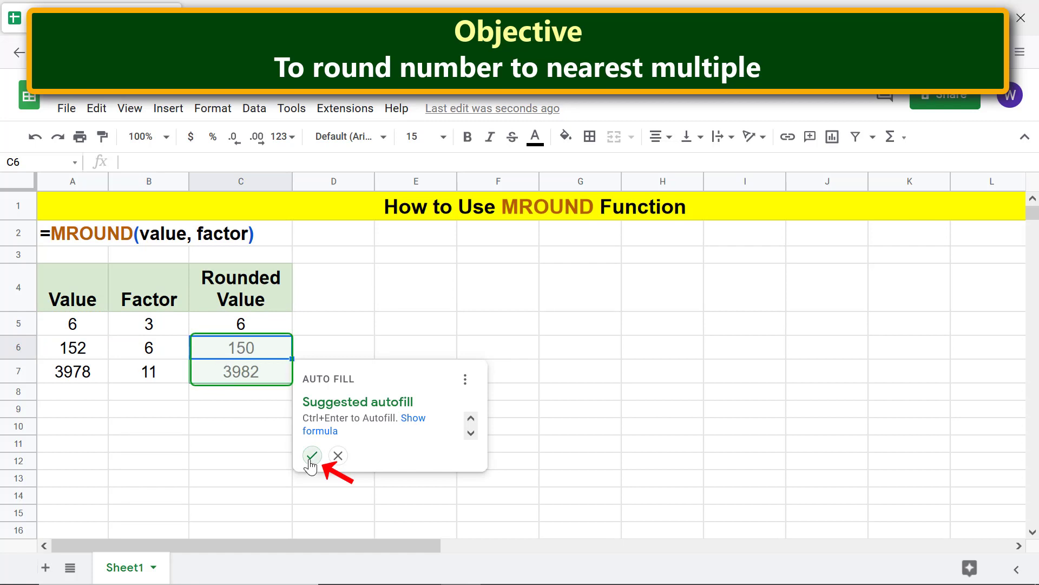
Accept the suggested autofill so C6:C7 show 150 and 3982
click(311, 456)
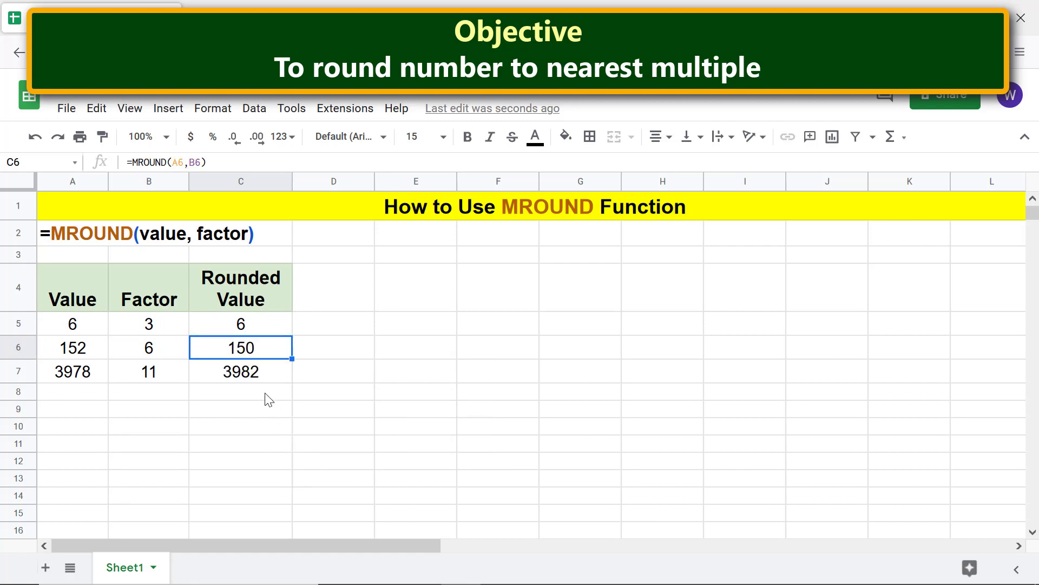
click(241, 391)
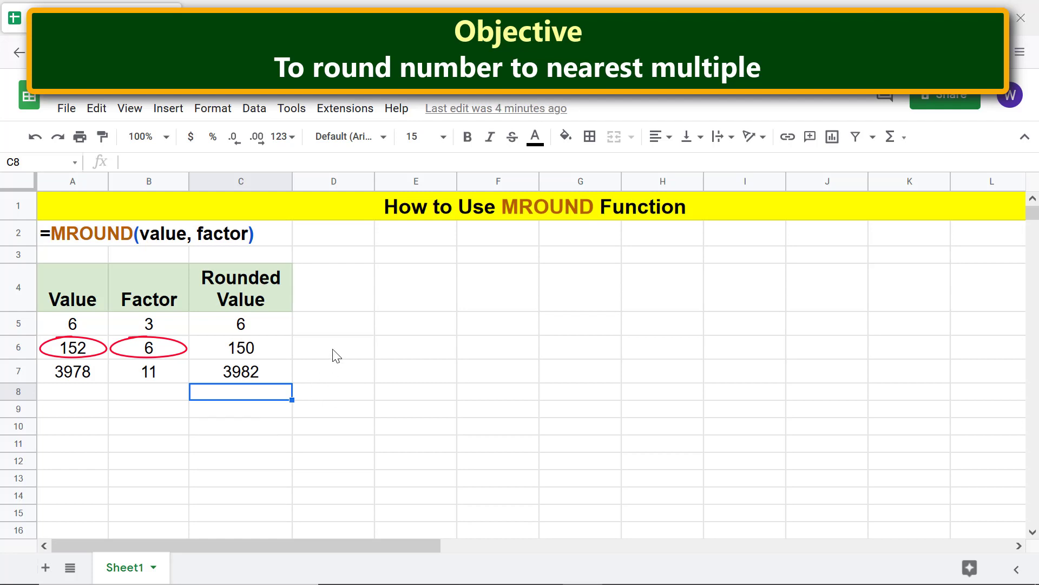
Enter =A6/B6 in D6 and autofill D7, giving about 25.33 and 361.64
text(=A6/B6)
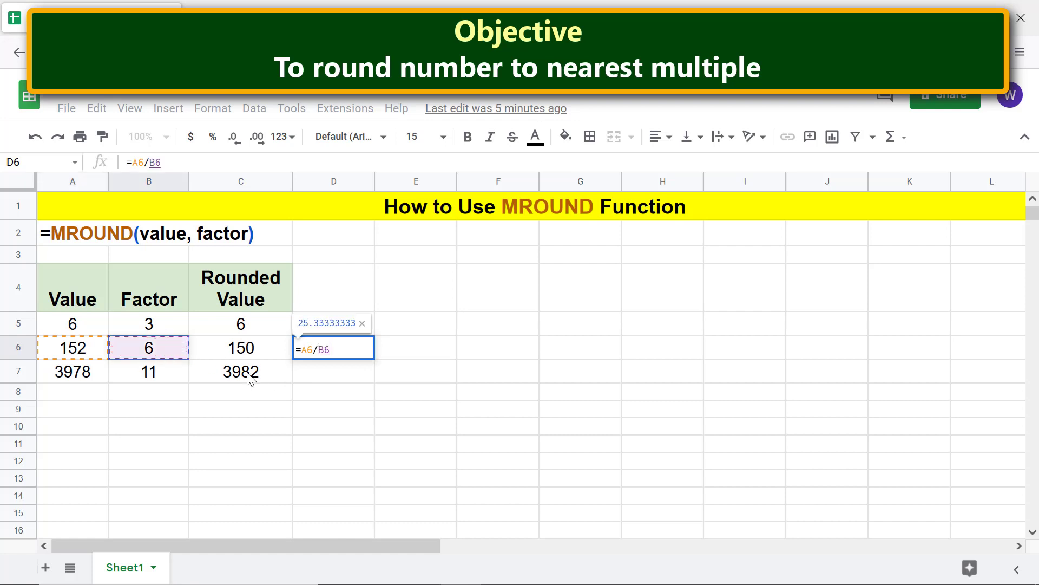
key(enter)
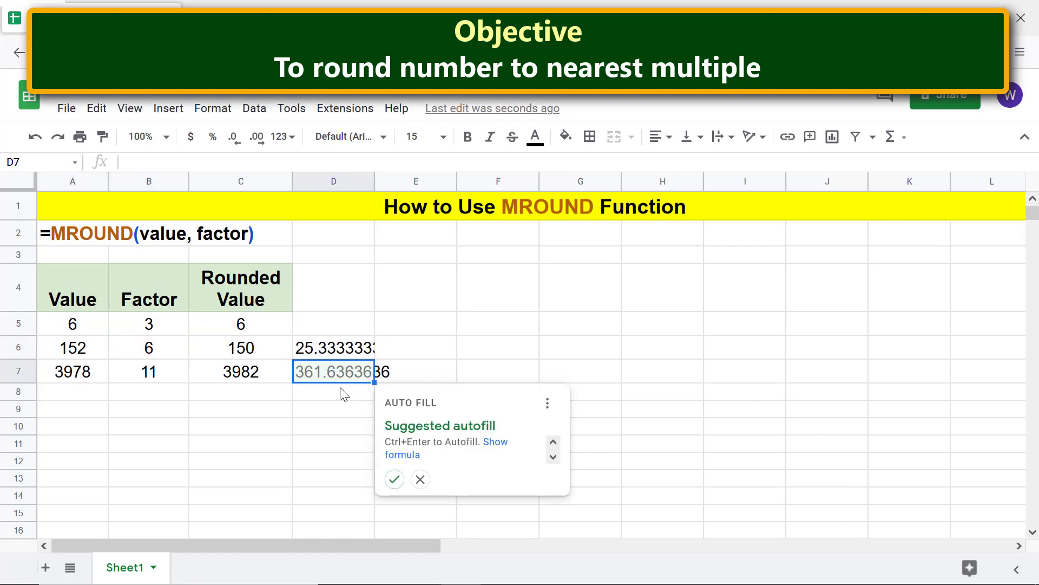
click(394, 479)
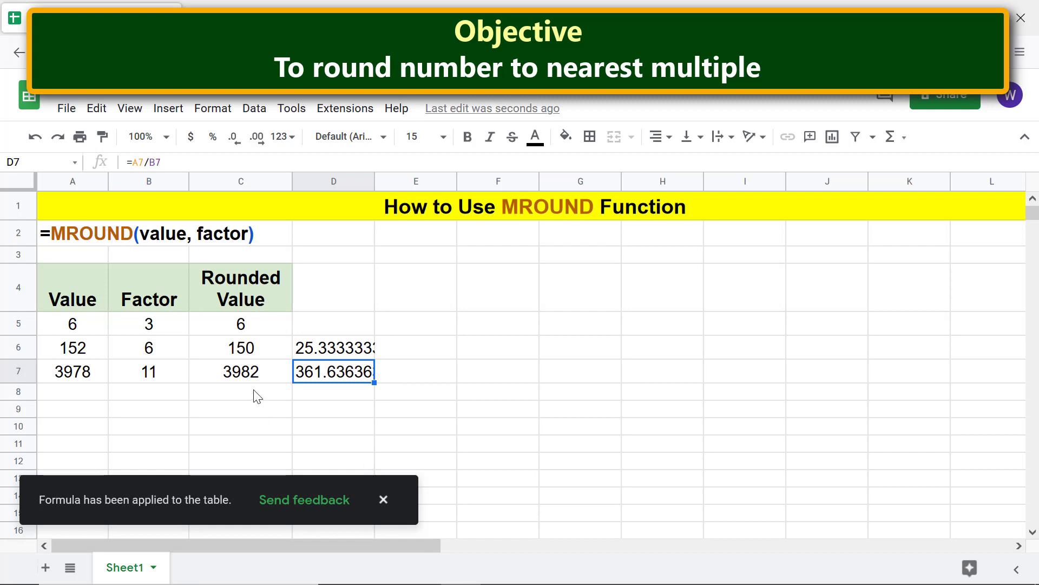
click(240, 391)
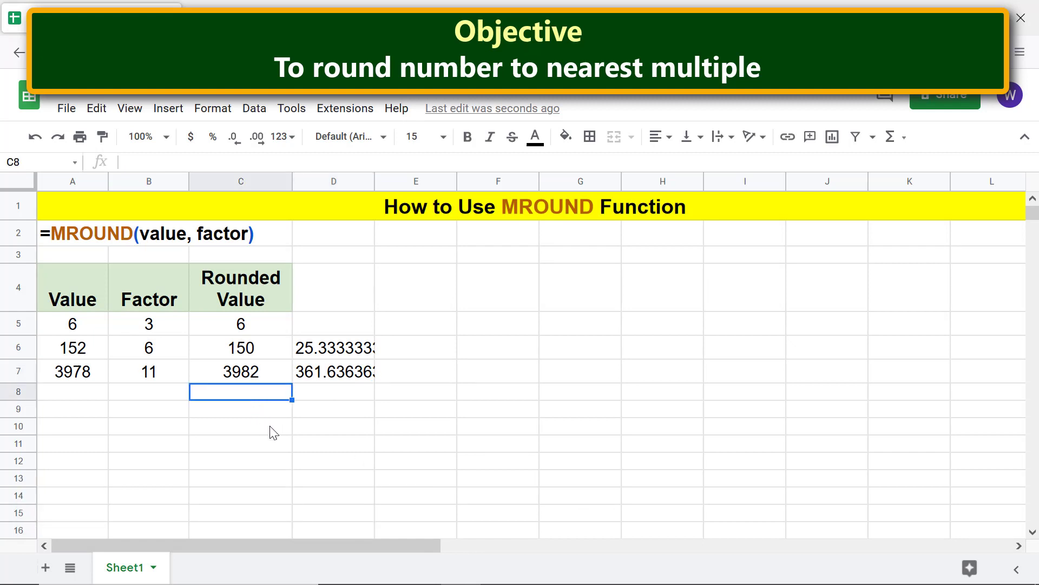